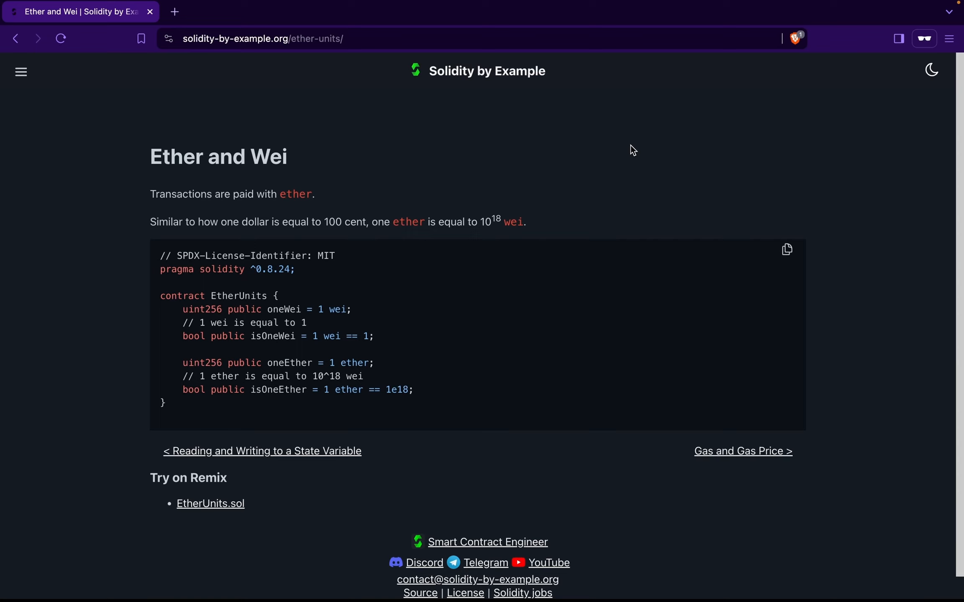
mouse_move(437, 196)
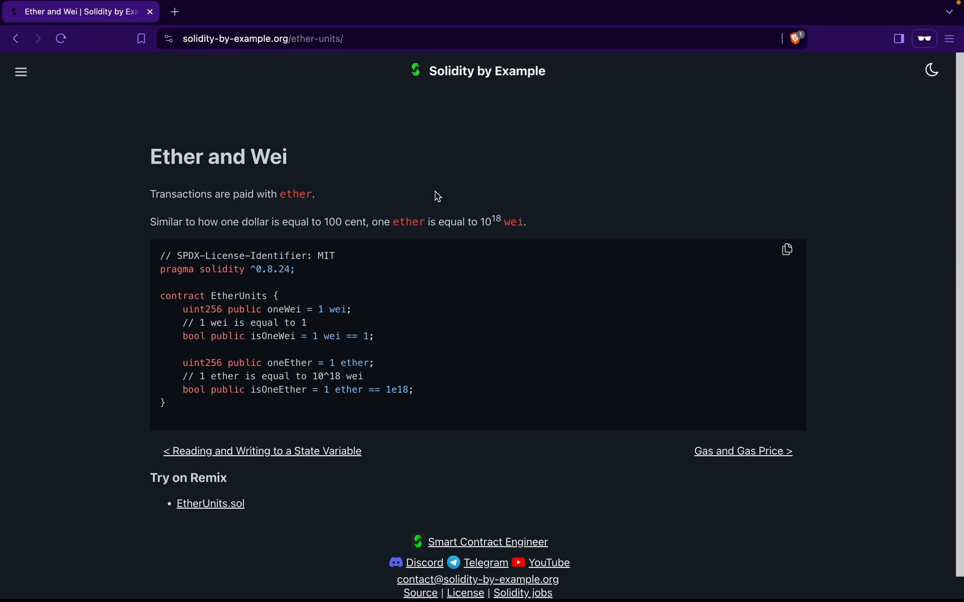
- Go to the Etherscan home page and on to the Ethereum Gas Tracker with low/average/high gwei prices
left_click(175, 11)
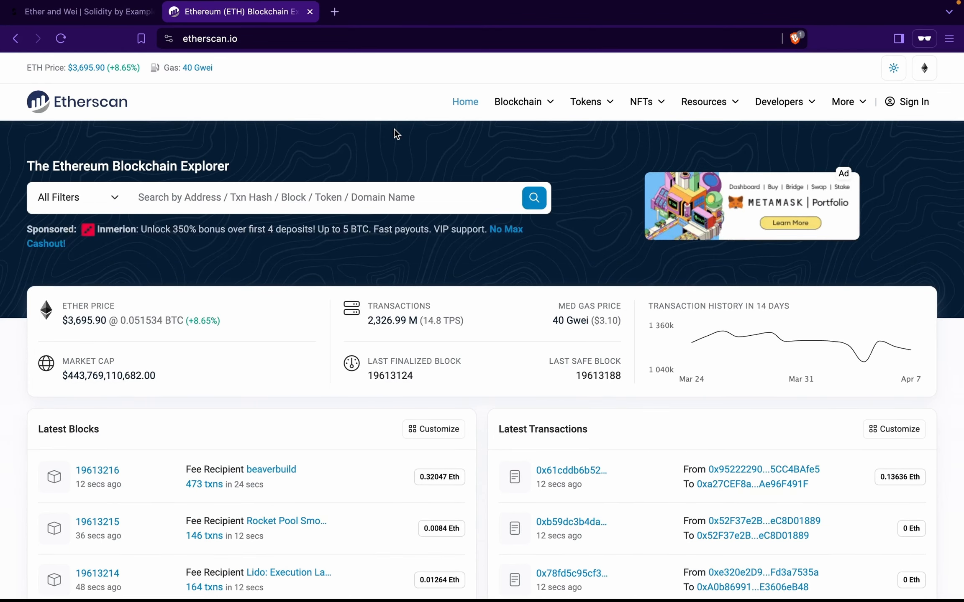
mouse_move(197, 68)
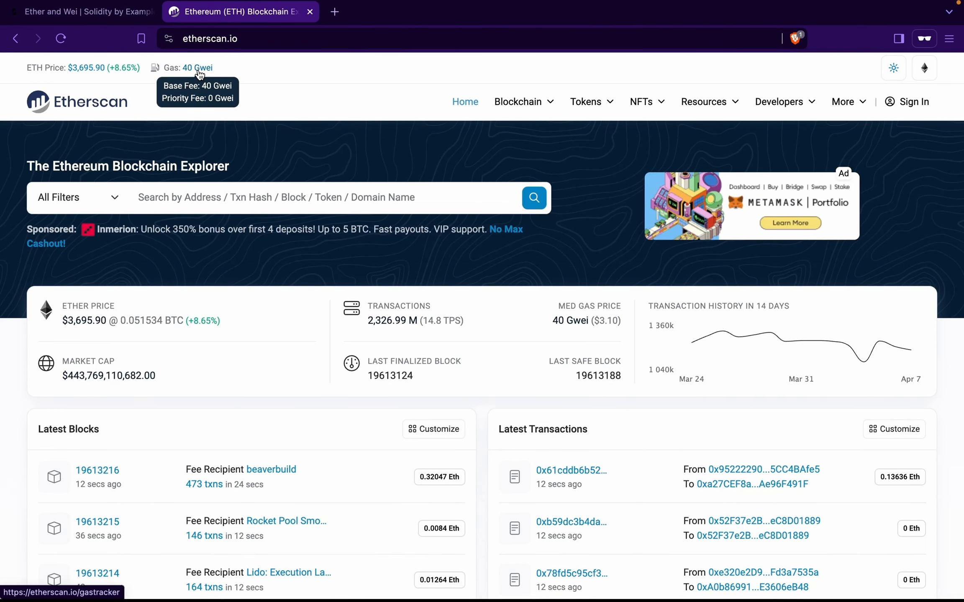
left_click(196, 68)
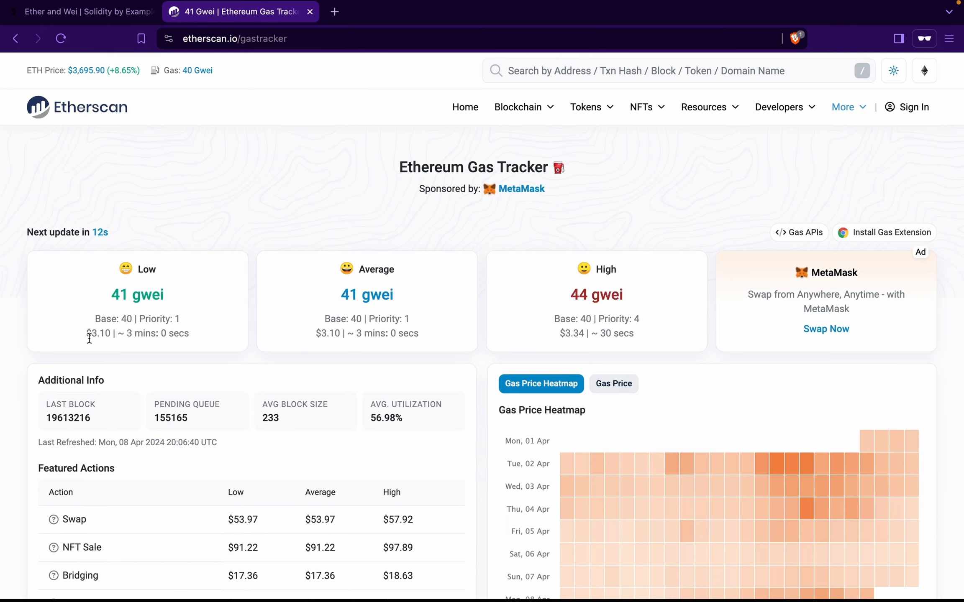
mouse_move(400, 311)
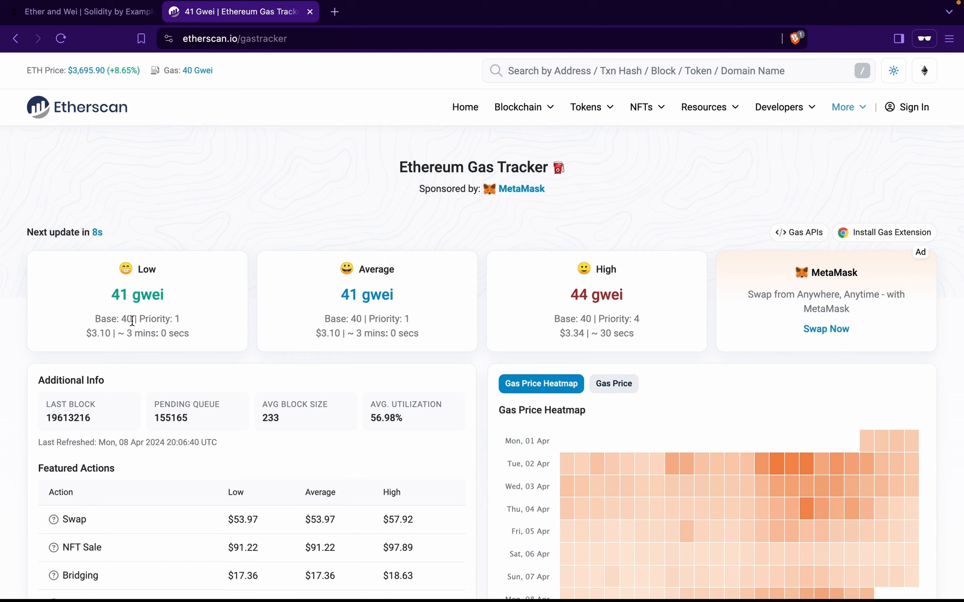
mouse_move(618, 348)
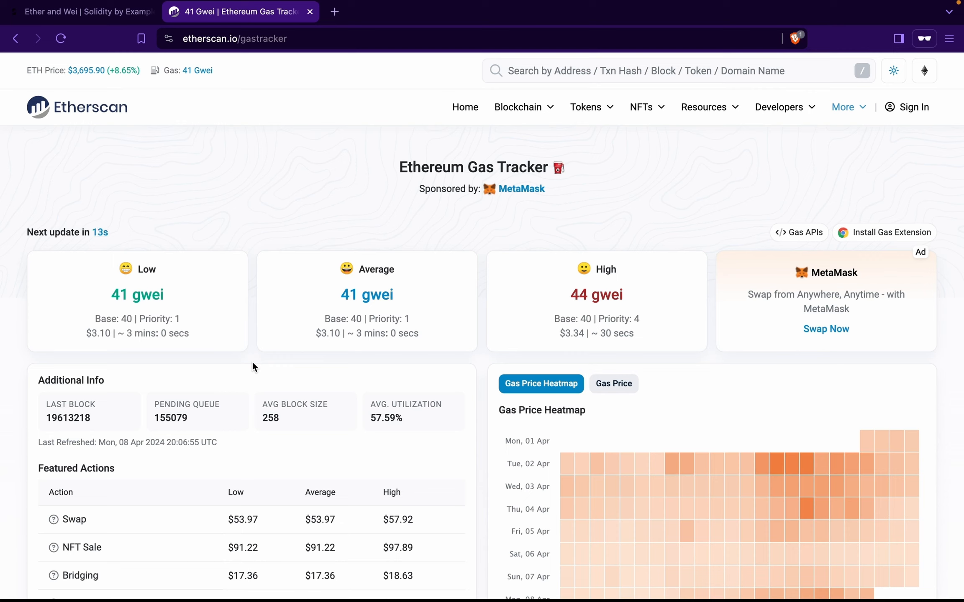
mouse_move(383, 322)
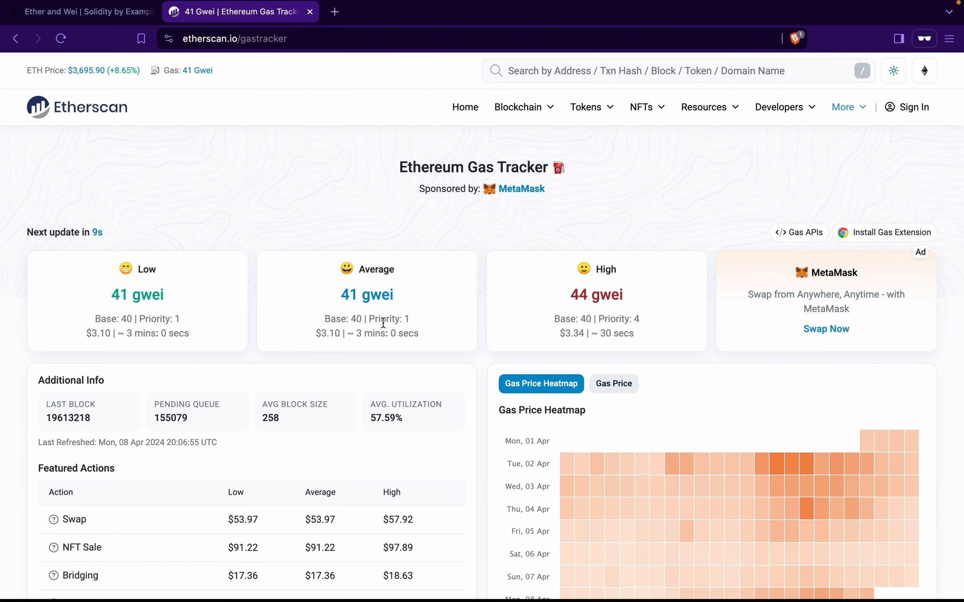
- From the Ether and Wei example page, send EtherUnits.sol to Remix via Try on Remix
left_click(80, 11)
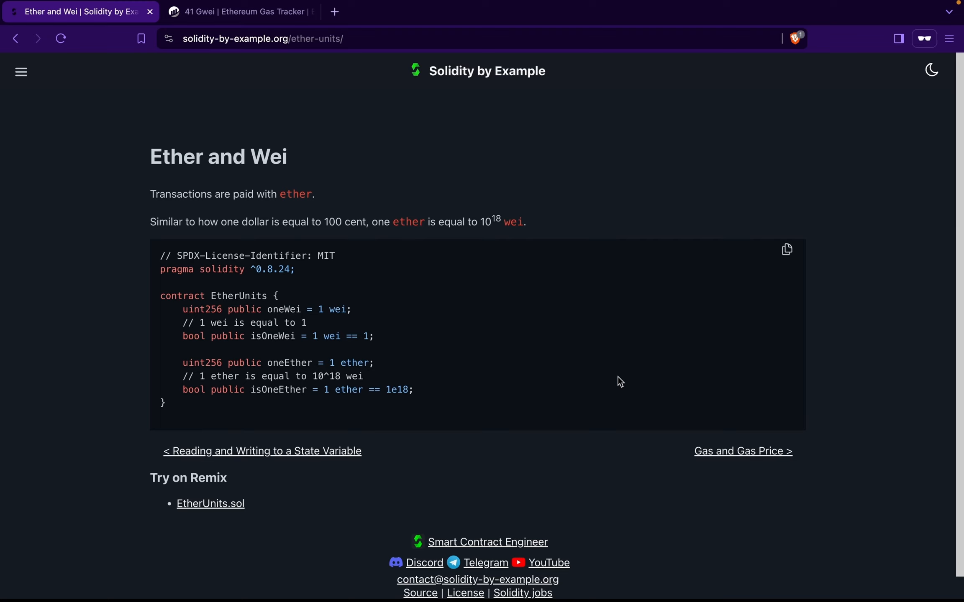
mouse_move(317, 311)
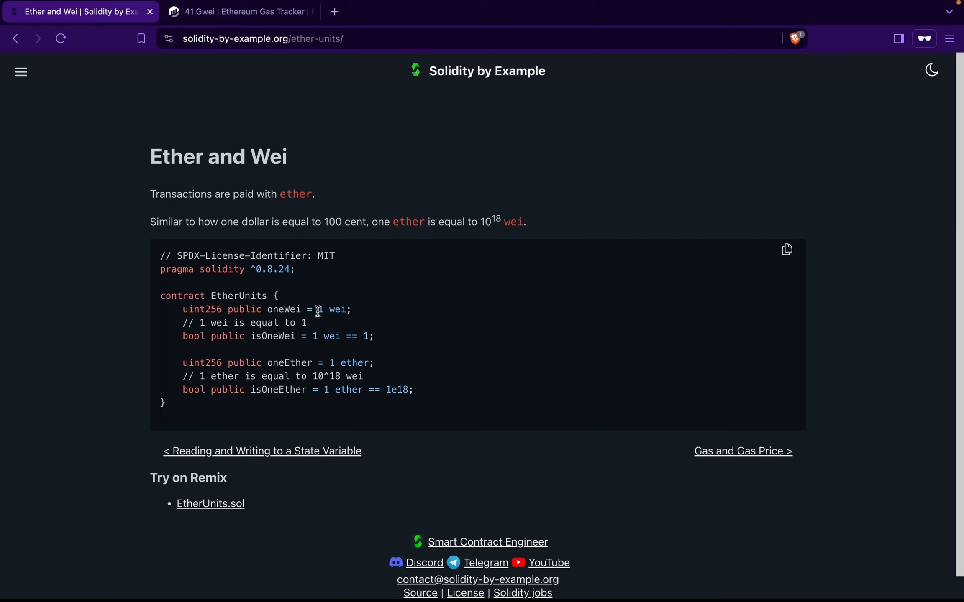
mouse_move(304, 323)
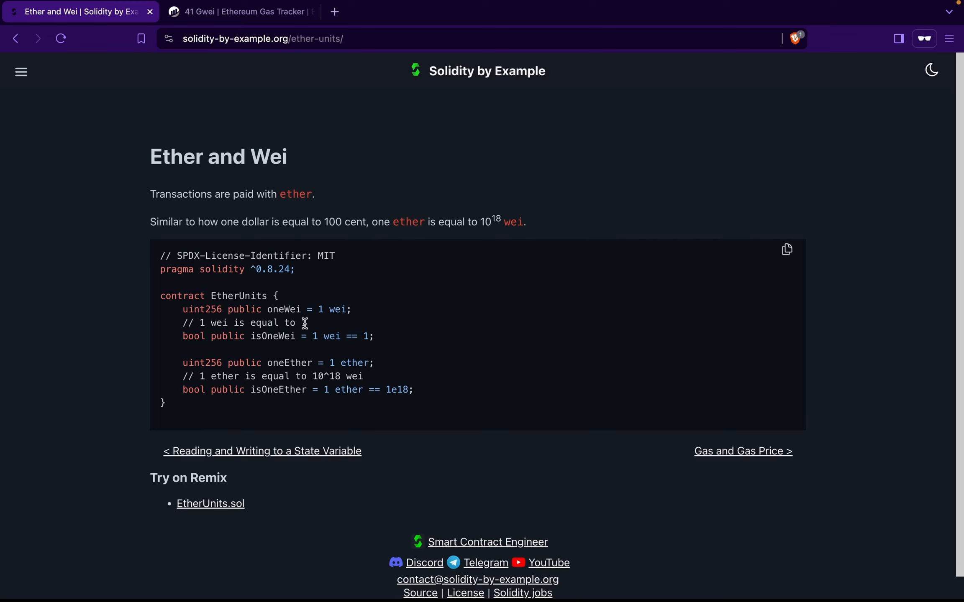
mouse_move(429, 377)
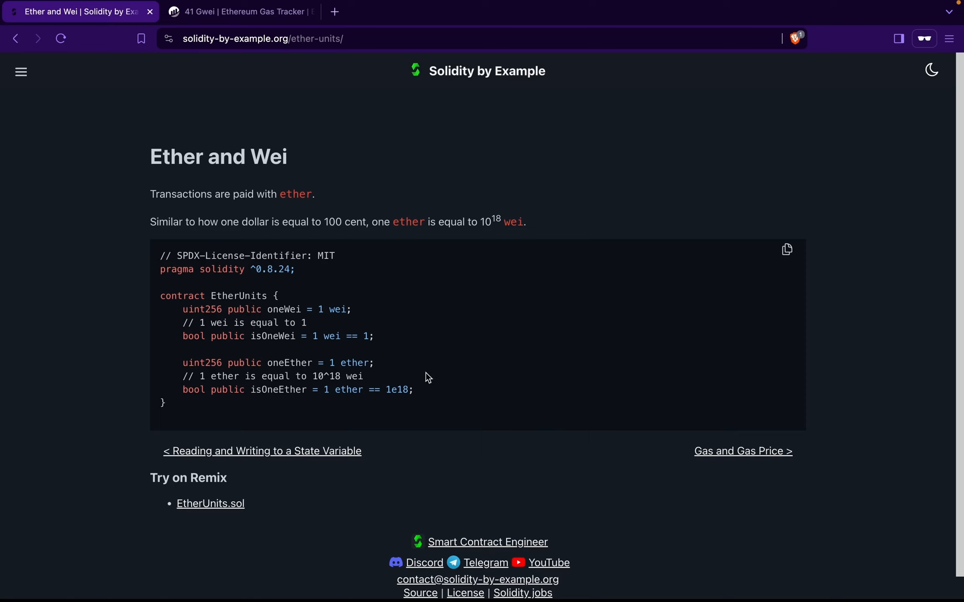
mouse_move(293, 414)
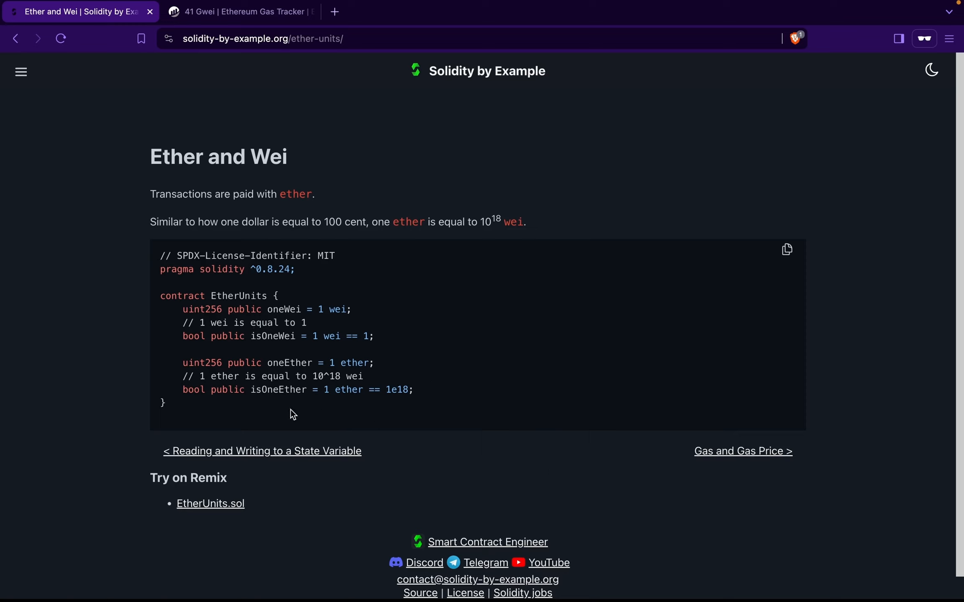
mouse_move(294, 319)
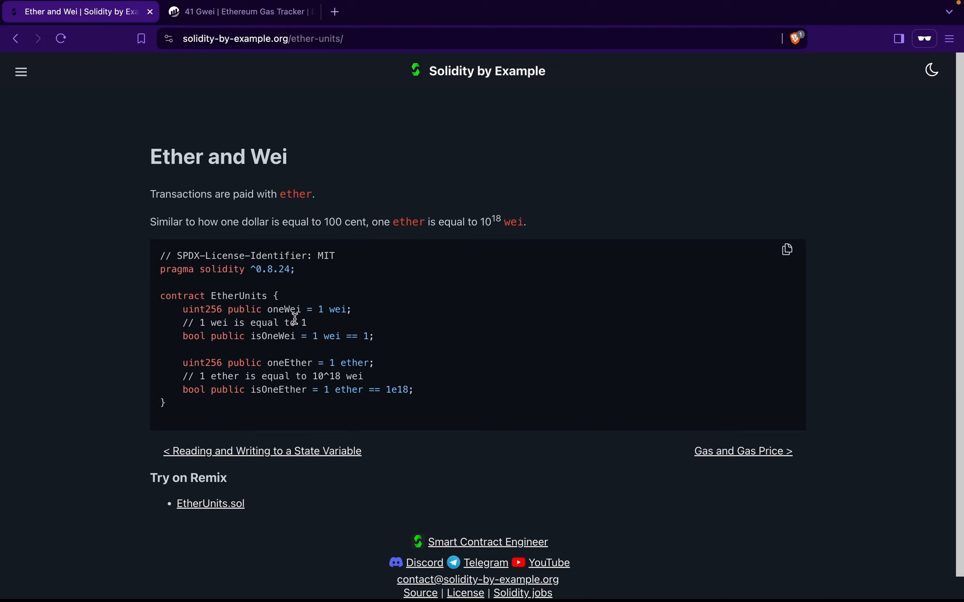
mouse_move(377, 350)
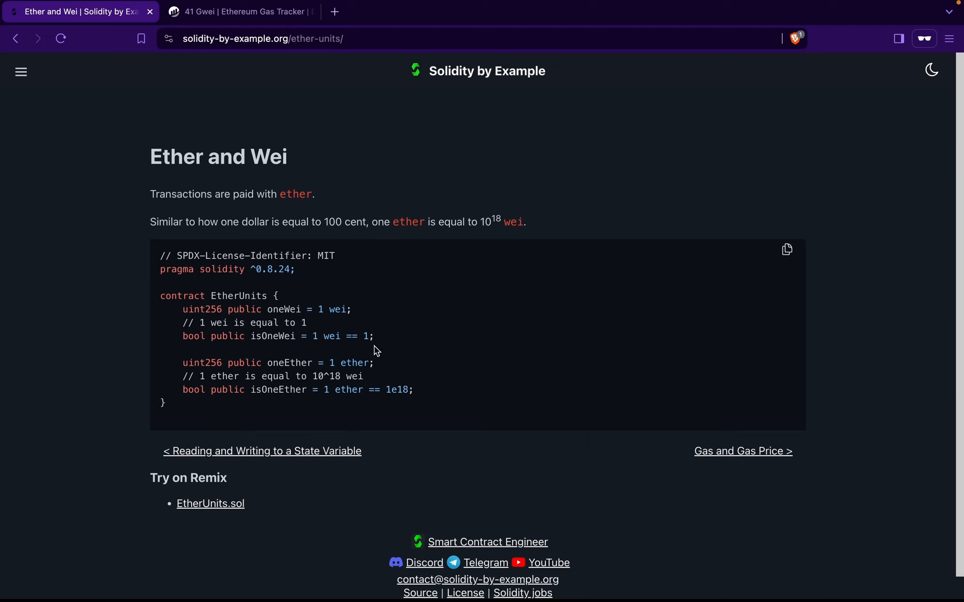
mouse_move(429, 416)
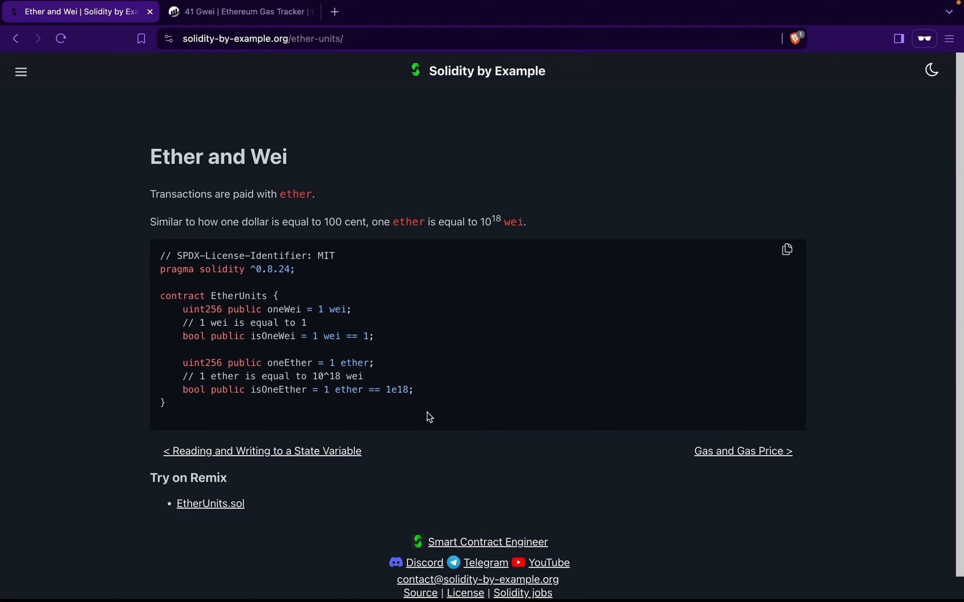
mouse_move(427, 415)
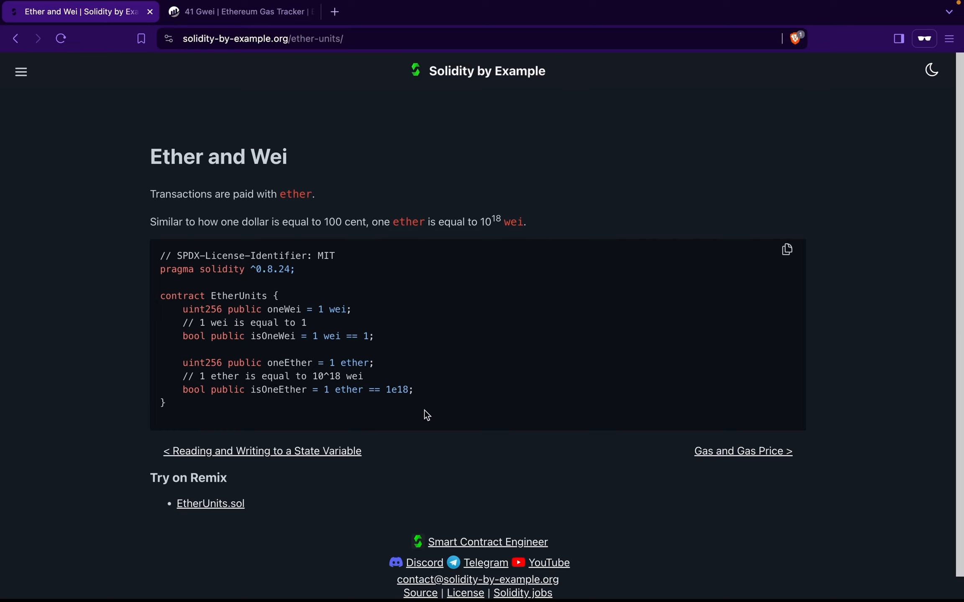
mouse_move(383, 403)
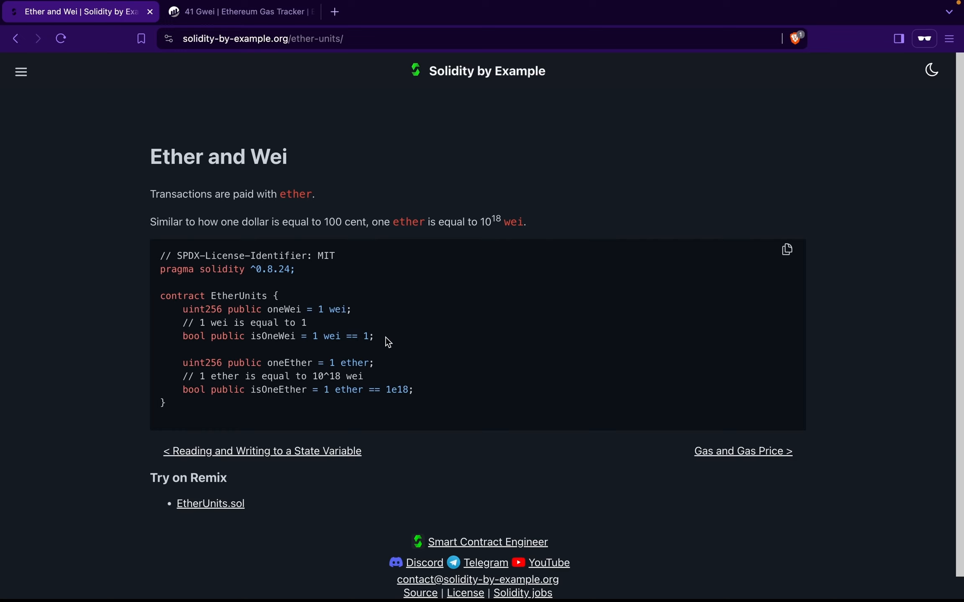
mouse_move(306, 342)
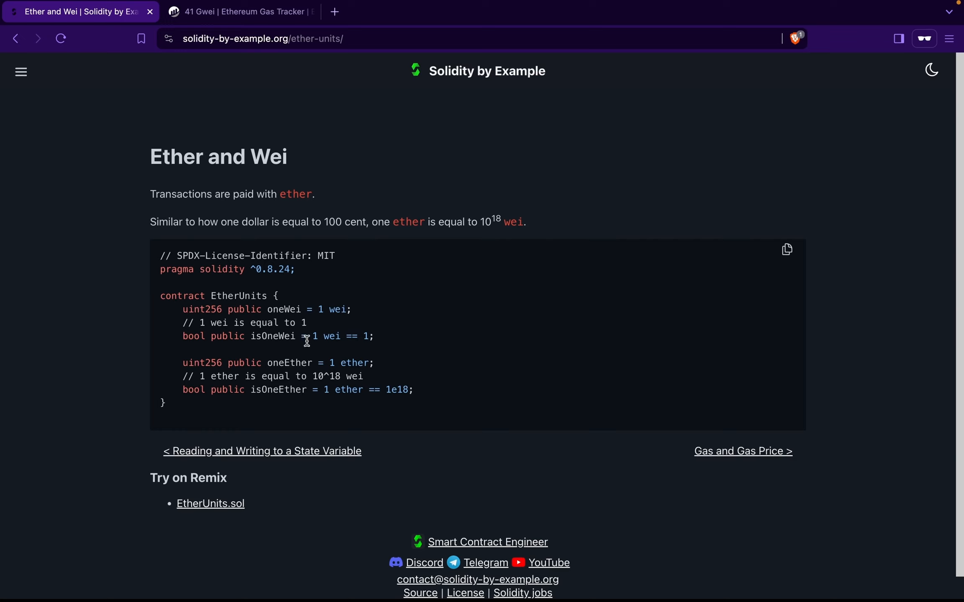
double_click(330, 336)
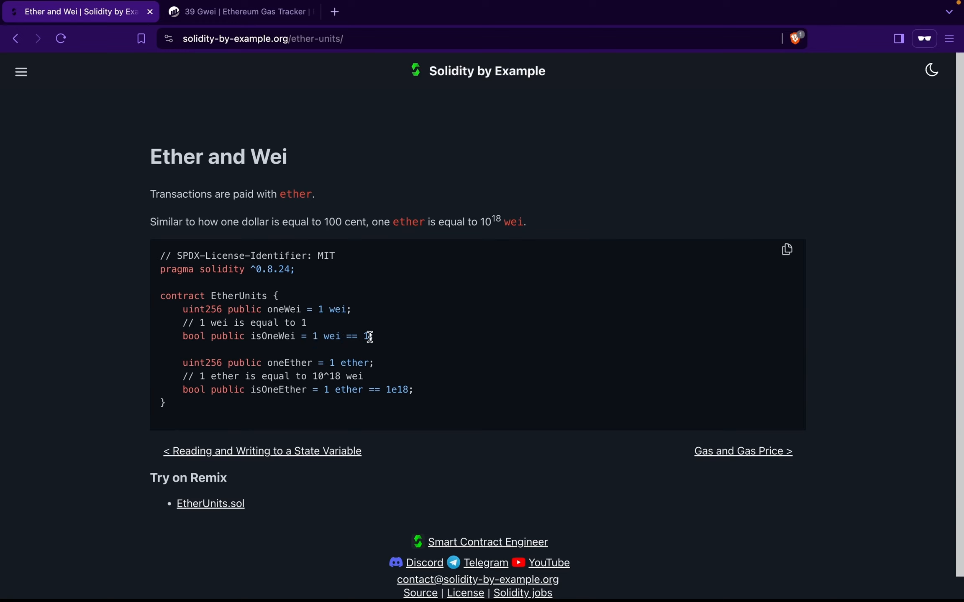
mouse_move(322, 393)
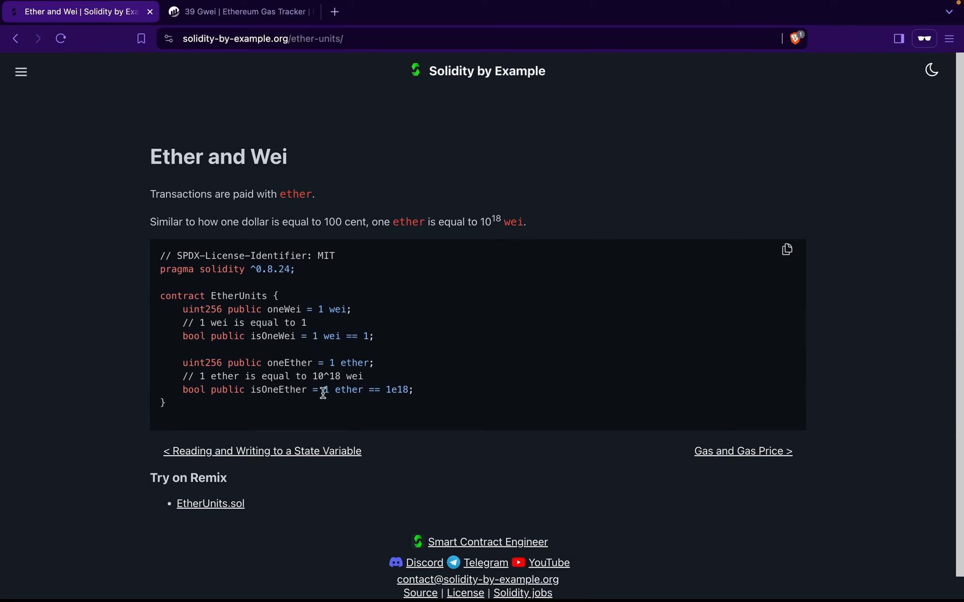
mouse_move(403, 393)
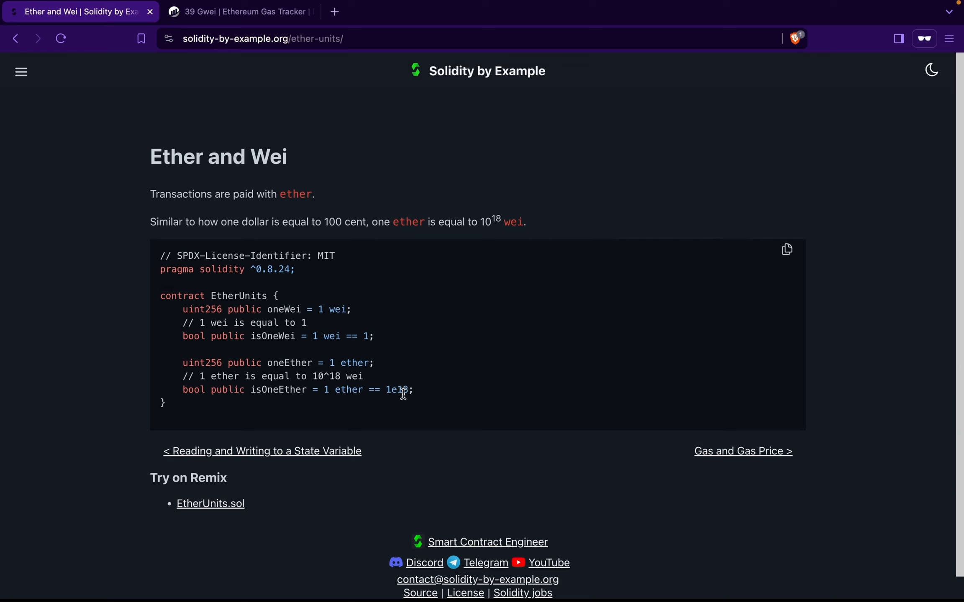
mouse_move(386, 400)
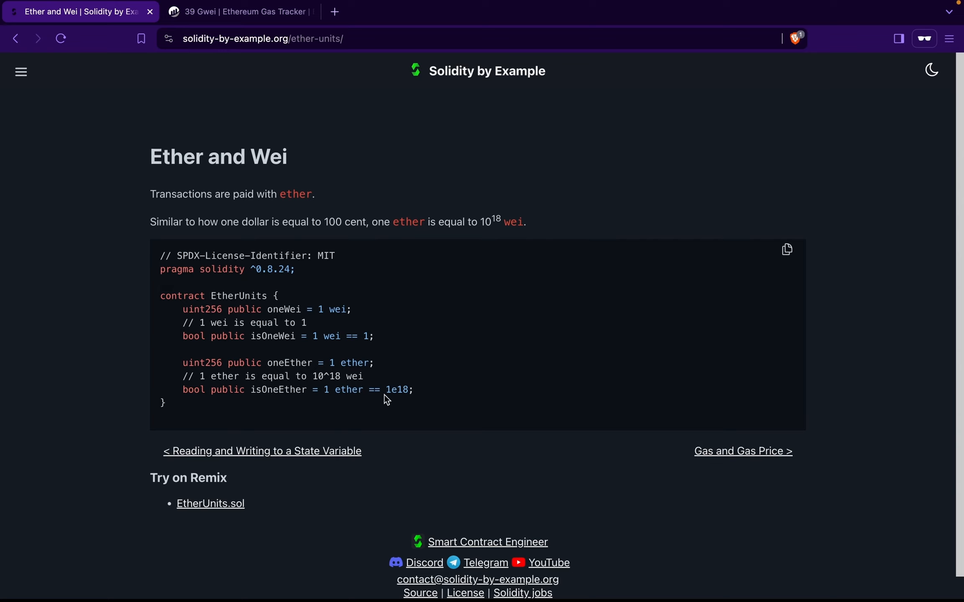
mouse_move(451, 401)
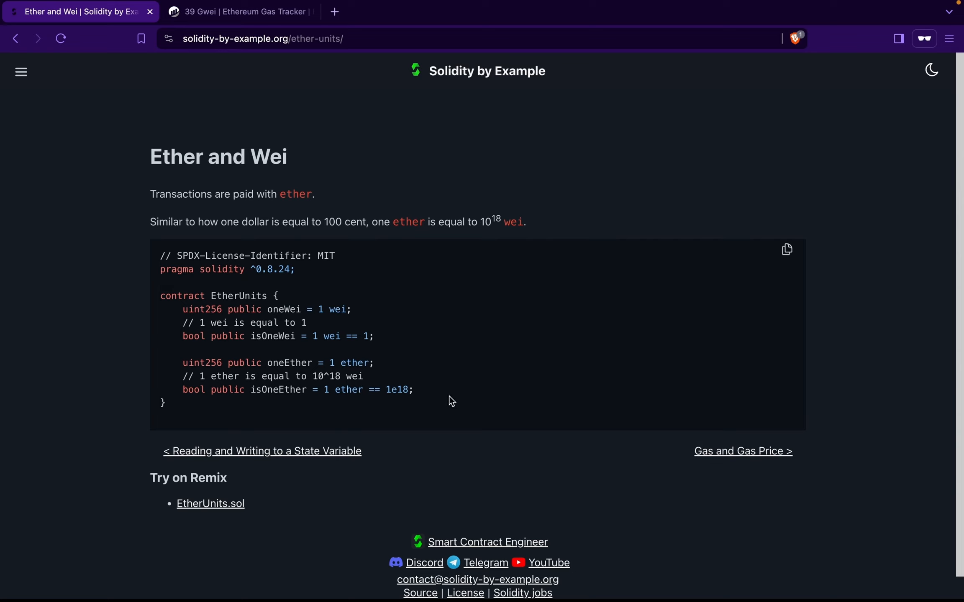
mouse_move(422, 492)
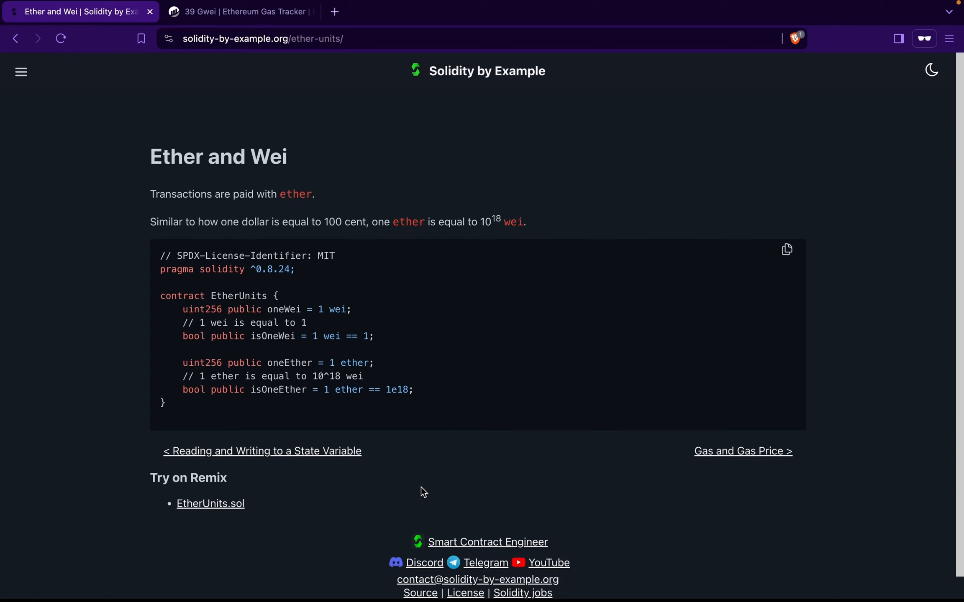
left_click(335, 11)
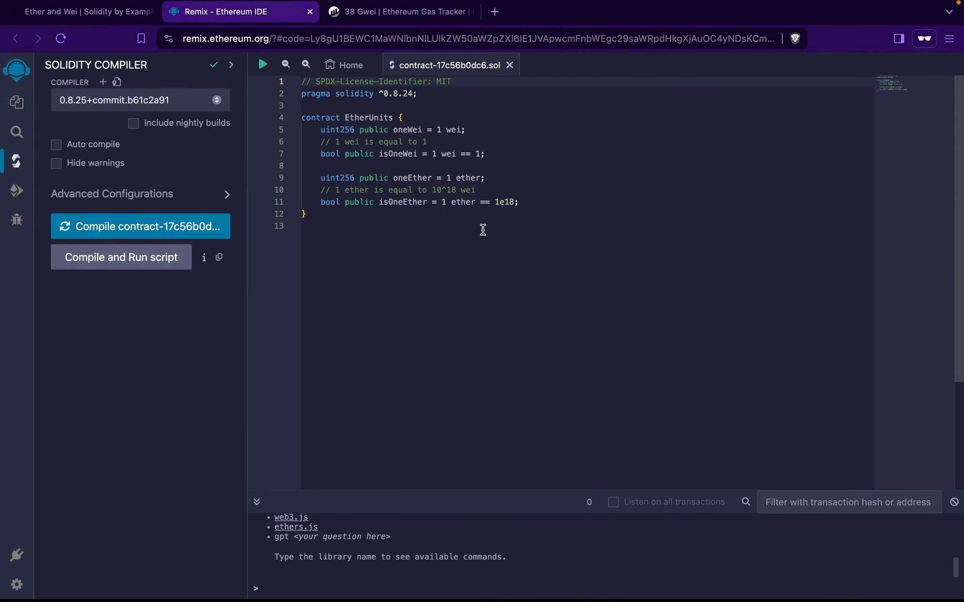
- Compile EtherUnits with the Solidity compiler and deploy it to the test VM
left_click(139, 226)
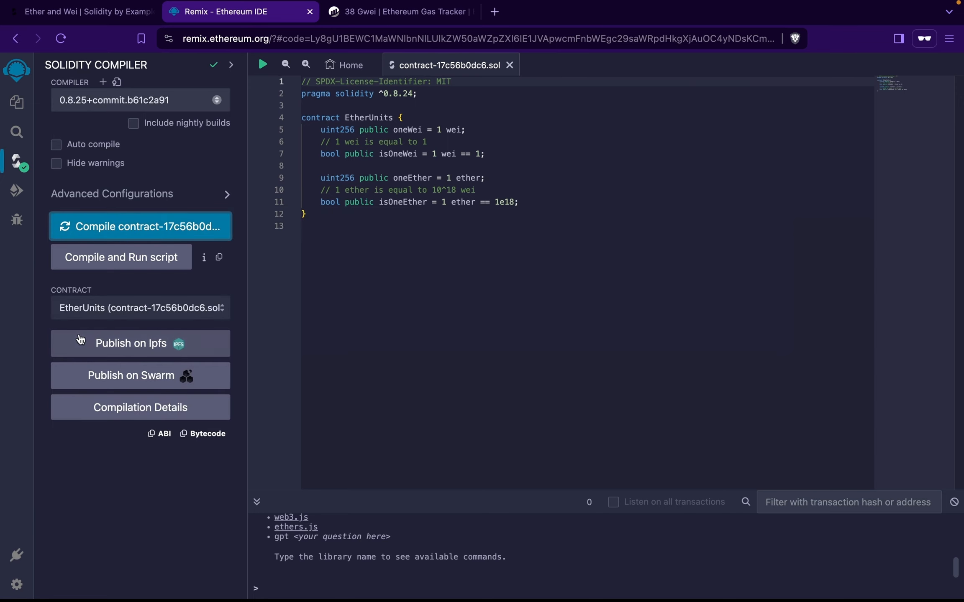
left_click(17, 190)
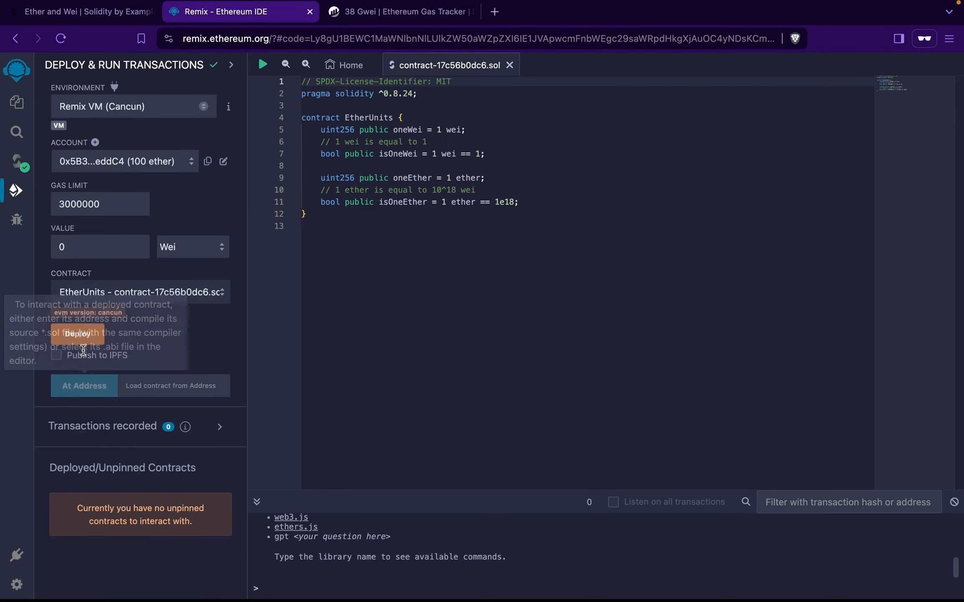
left_click(77, 334)
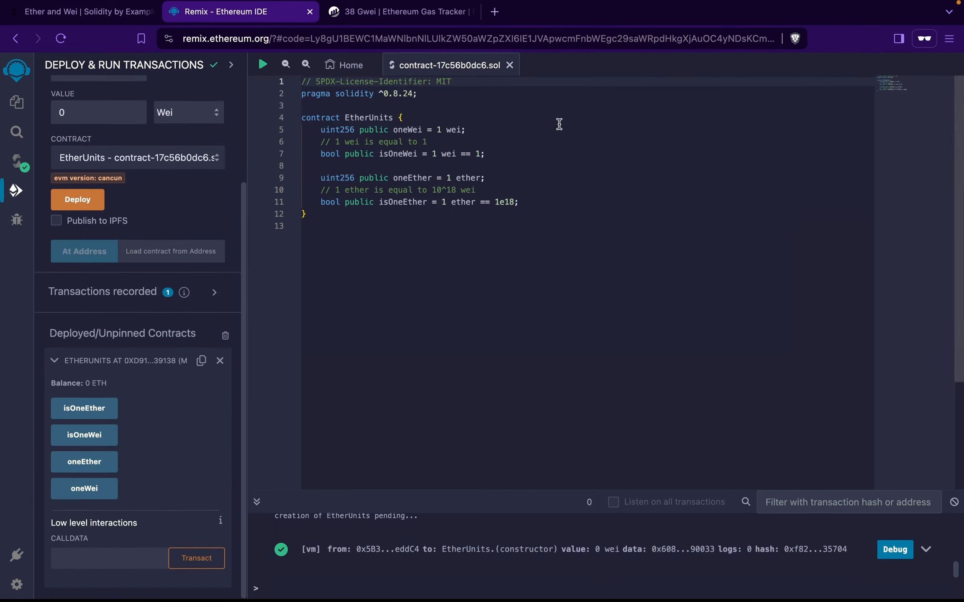
mouse_move(393, 130)
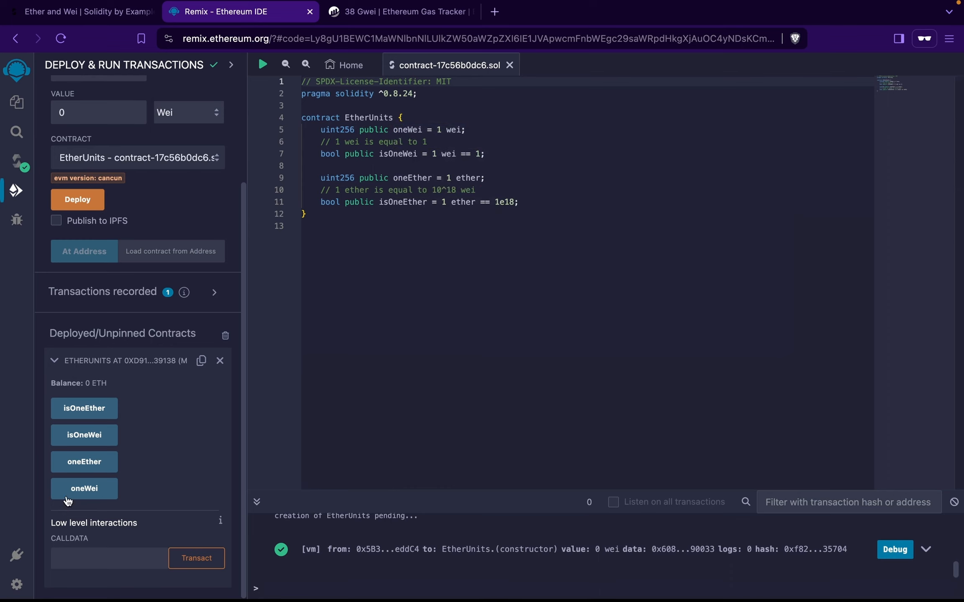
left_click(84, 488)
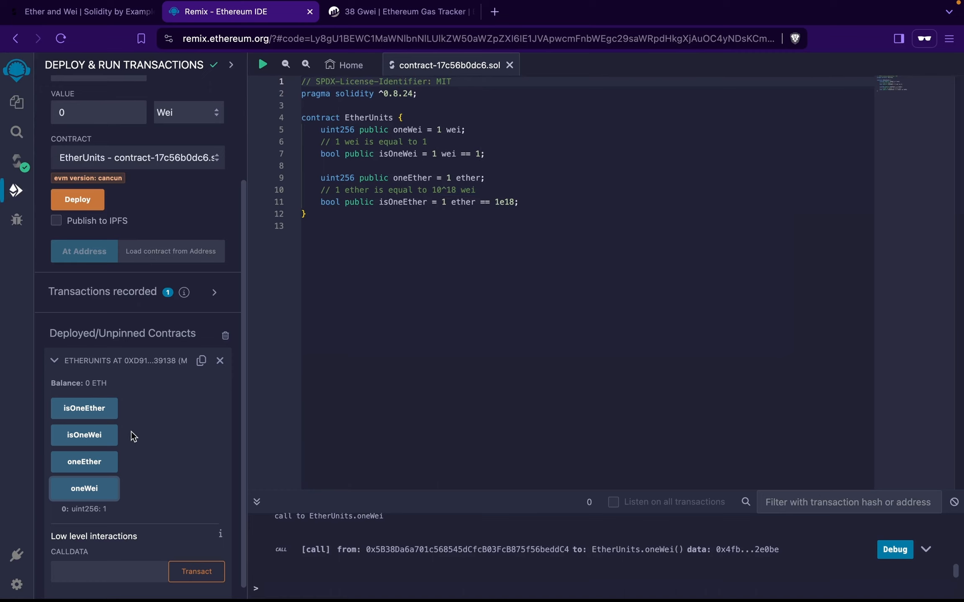
left_click(83, 462)
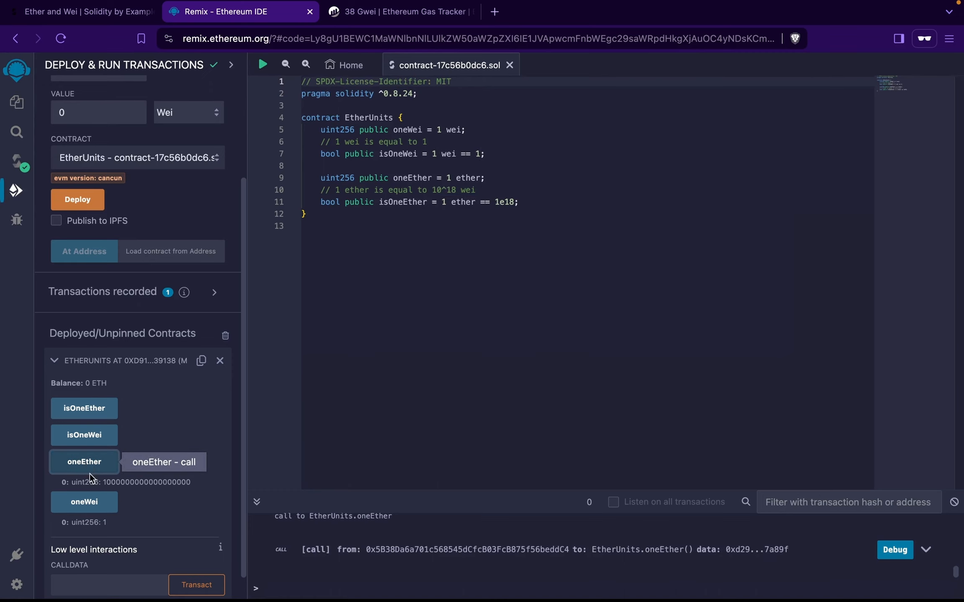
mouse_move(182, 487)
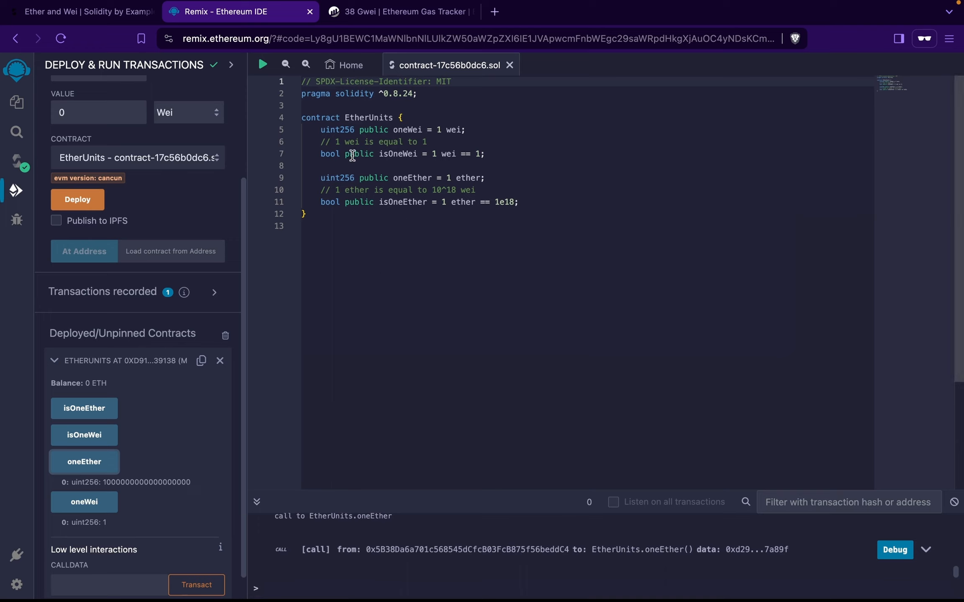
mouse_move(407, 154)
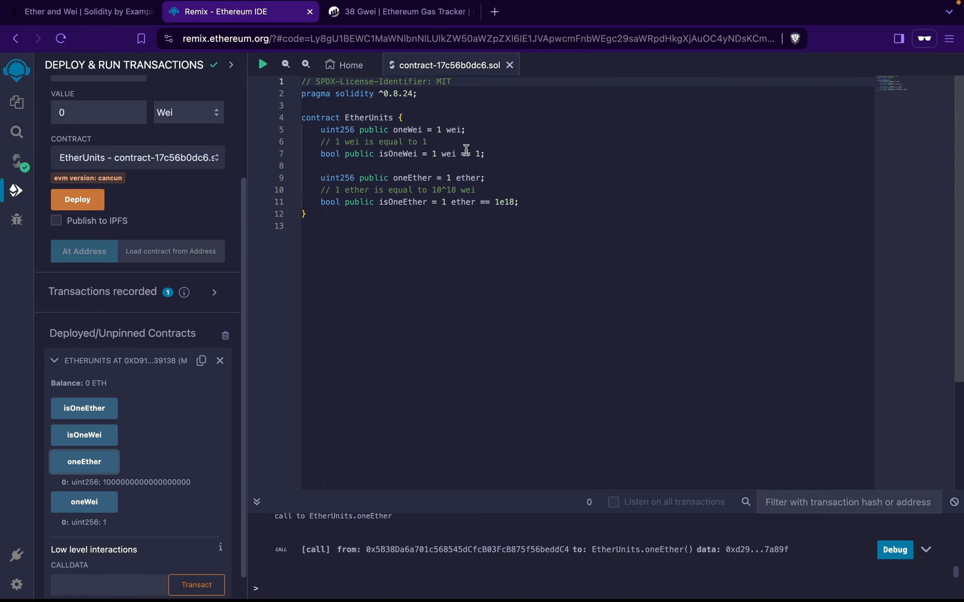
mouse_move(480, 154)
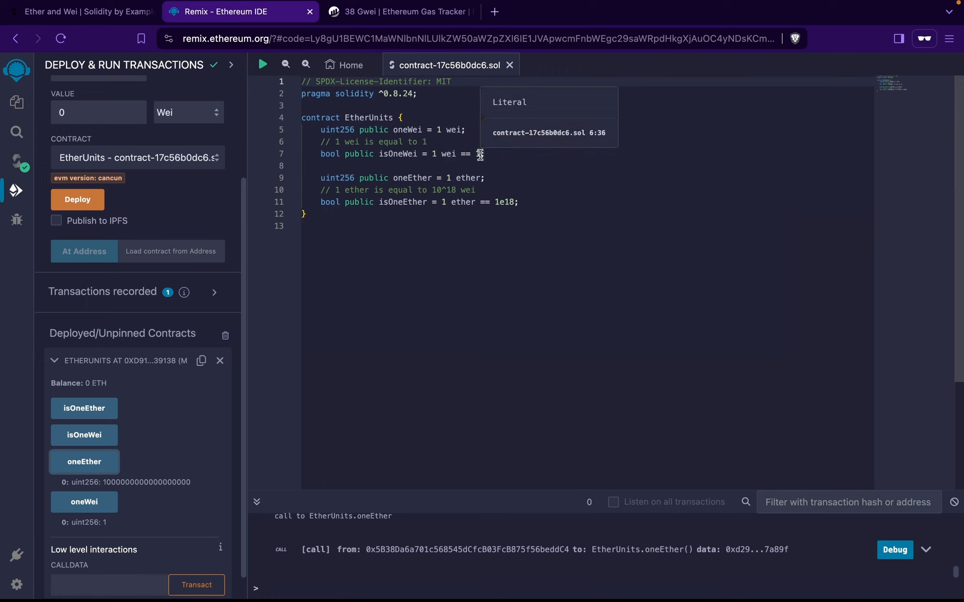
mouse_move(439, 205)
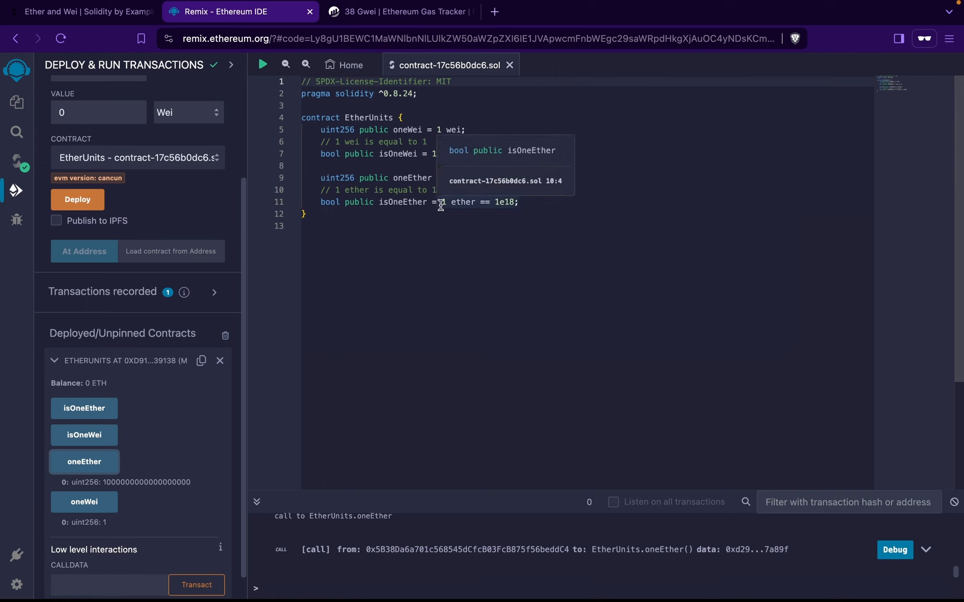
mouse_move(492, 206)
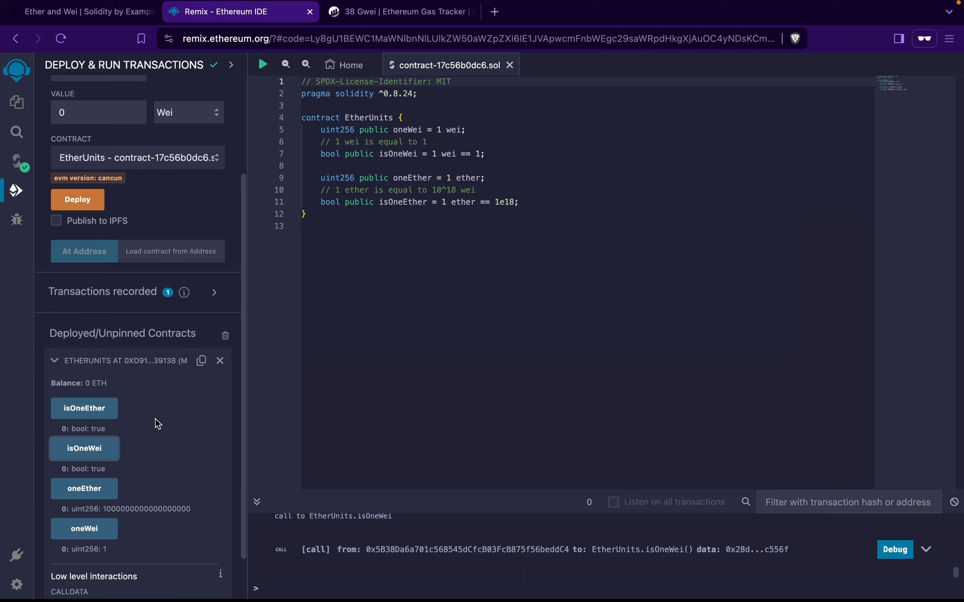
mouse_move(131, 466)
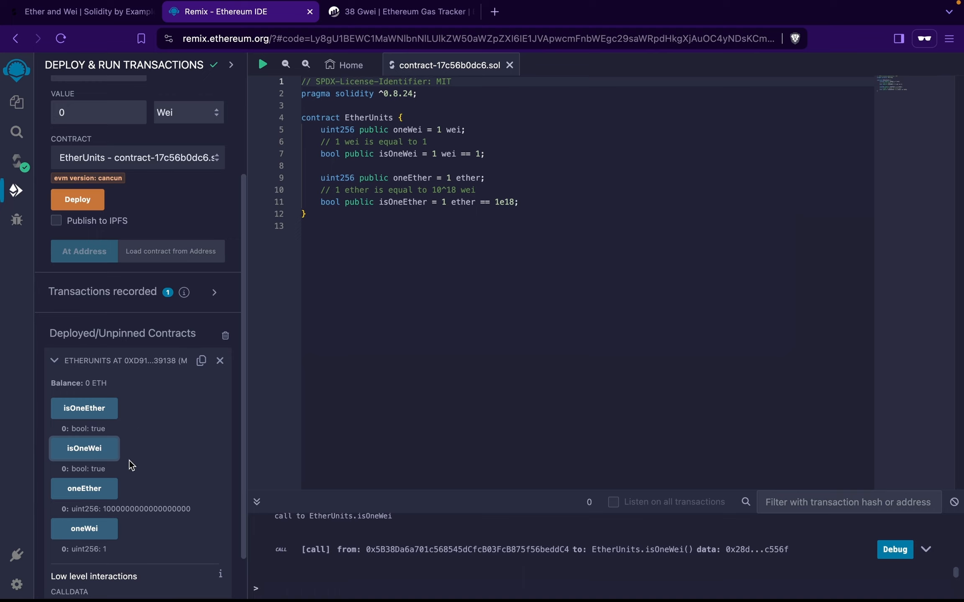
mouse_move(497, 344)
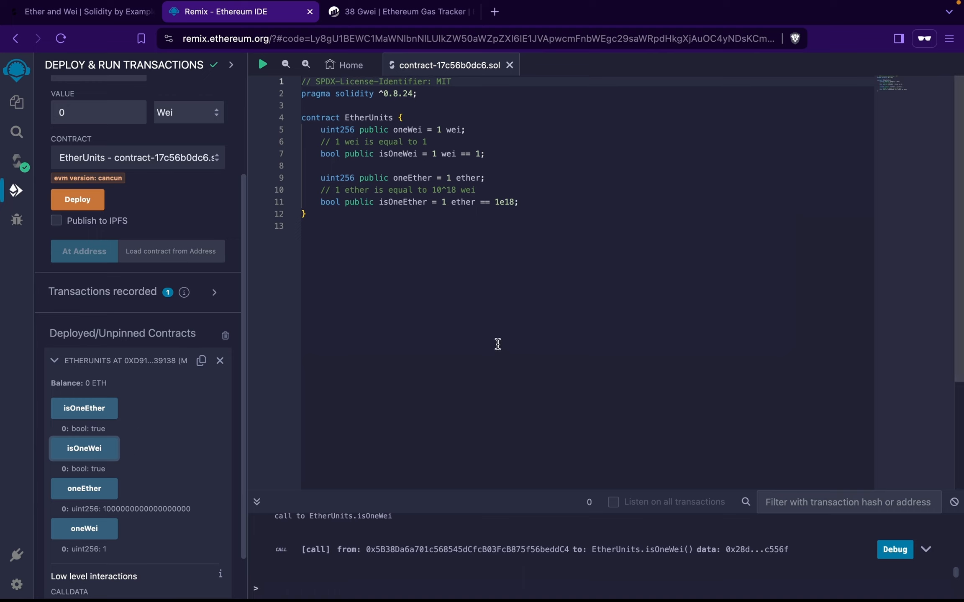